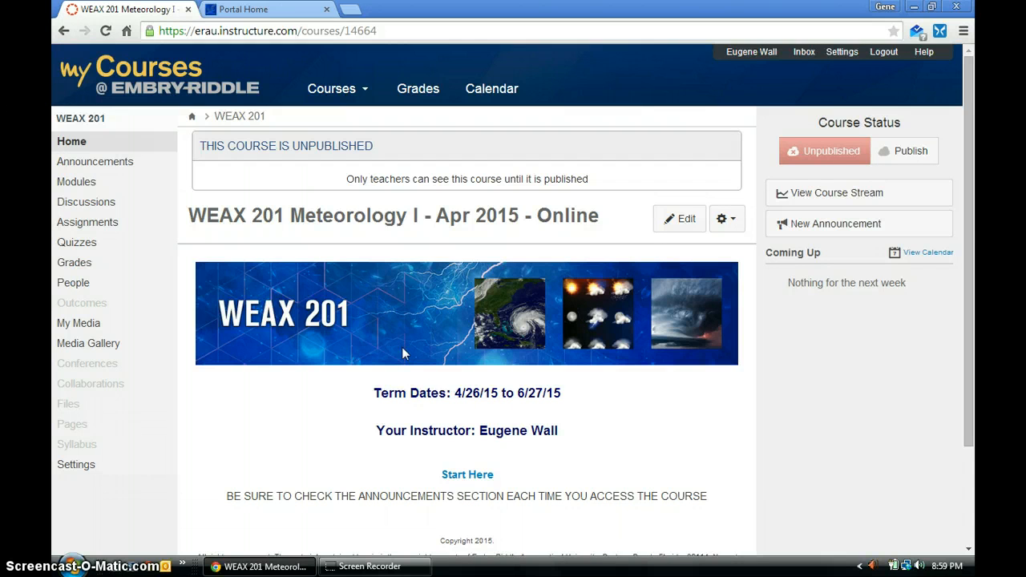
{"action": "mouse_move", "coordinate": [421, 355]}
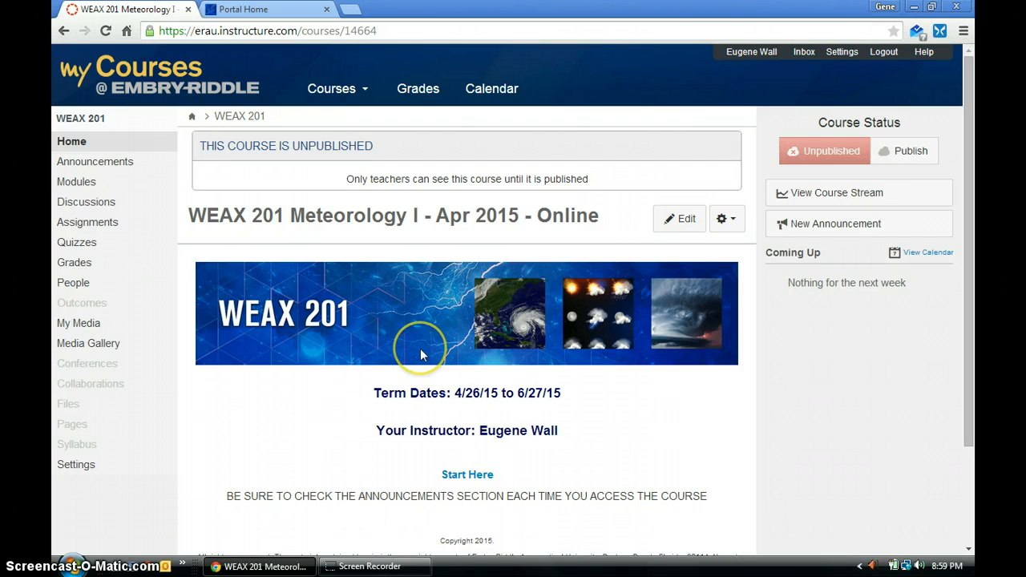
{"action": "mouse_move", "coordinate": [423, 355]}
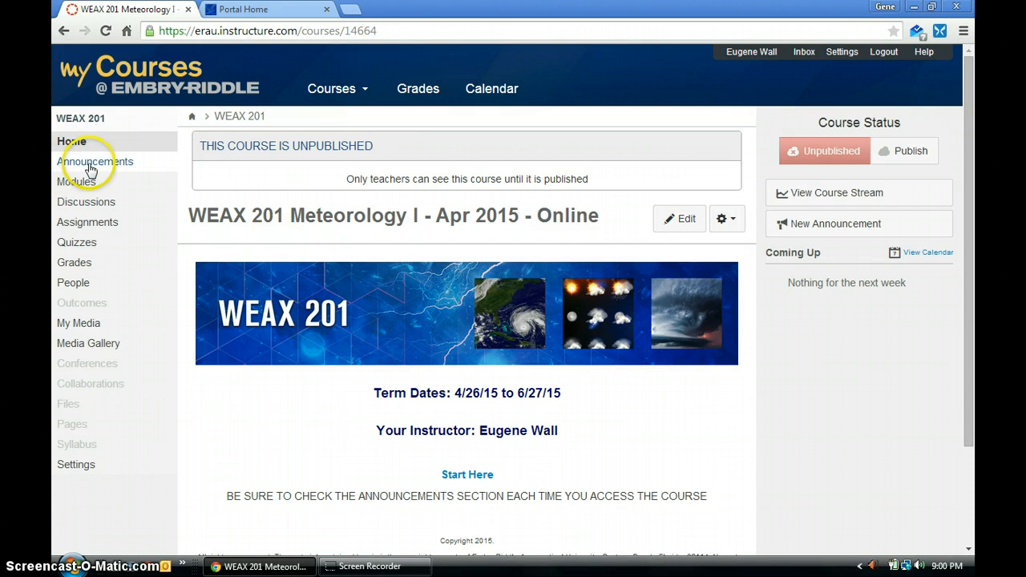
- Show the WEAX 201 Announcements page with its single 'Welcome to WEAX 201!' post
{"action": "left_click", "coordinate": [97, 161]}
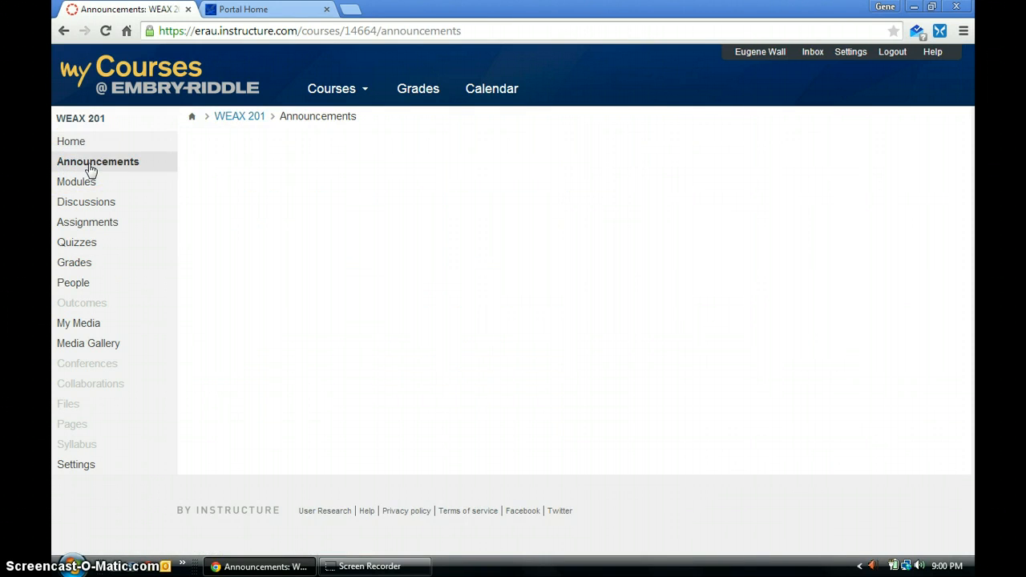
{"action": "left_click", "coordinate": [98, 161]}
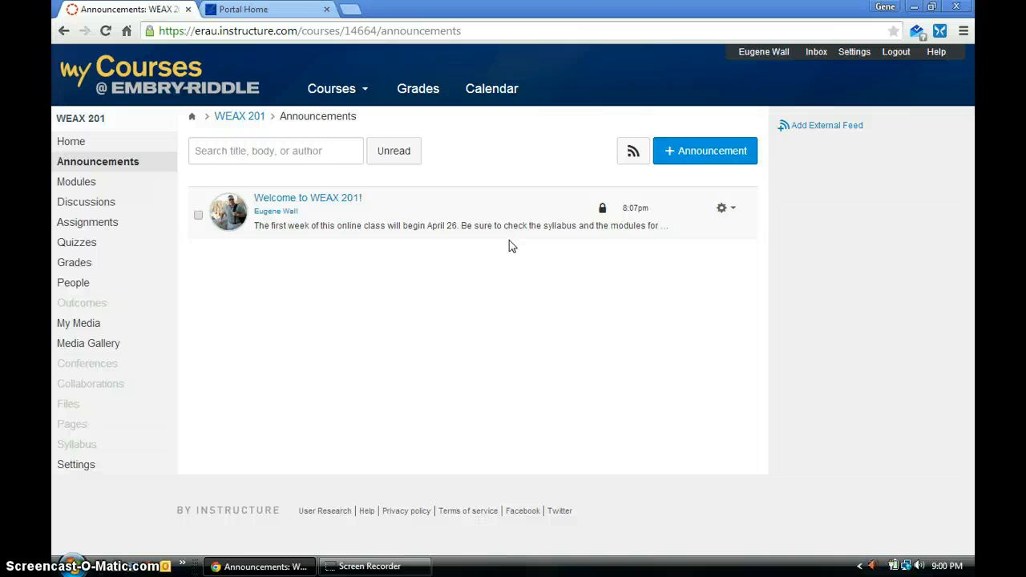
{"action": "left_click", "coordinate": [76, 181]}
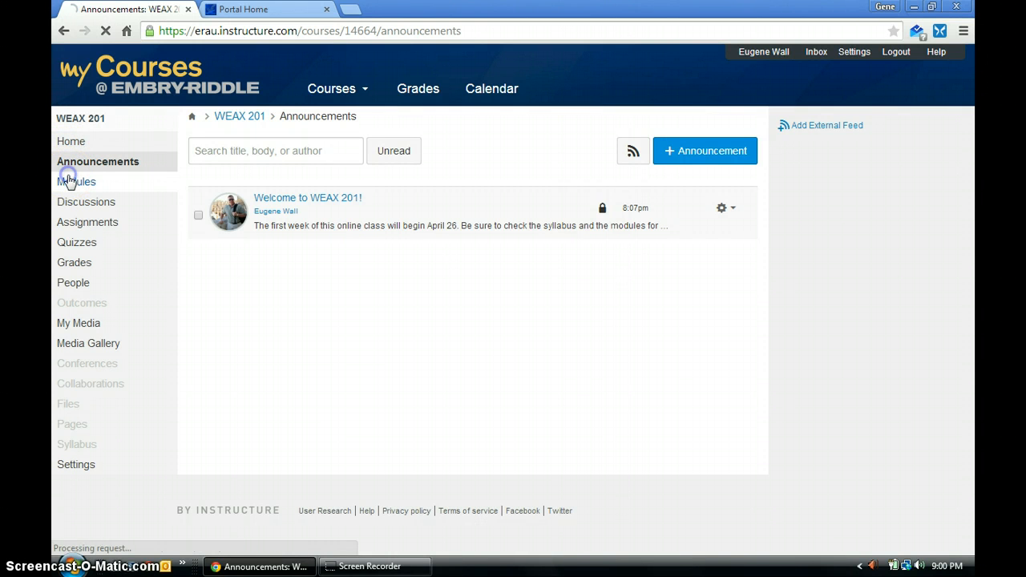
{"action": "left_click", "coordinate": [76, 182]}
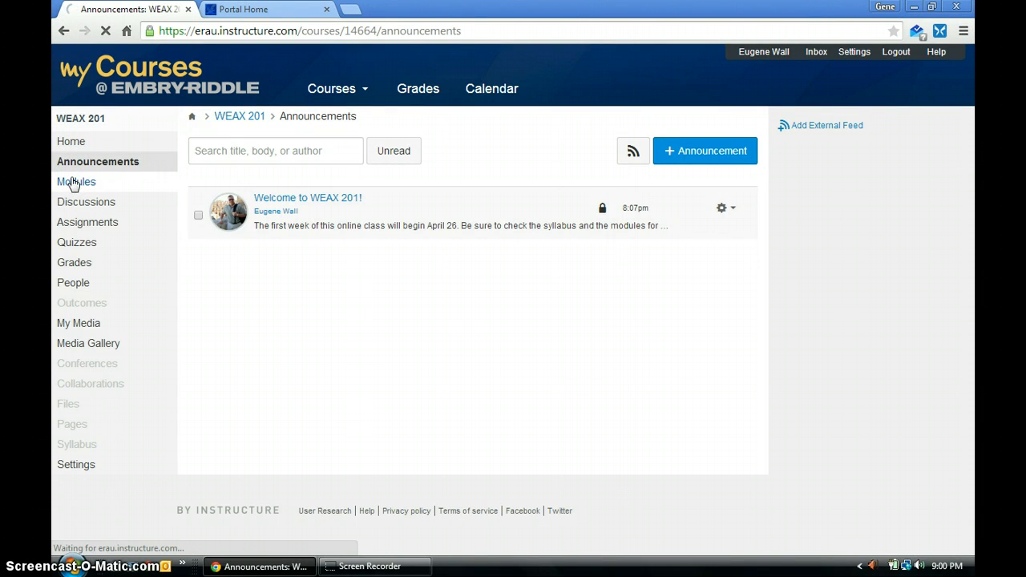
- Open WEAX 201 Modules and scroll through the published Start Here and Module 1 items
{"action": "left_click", "coordinate": [75, 182]}
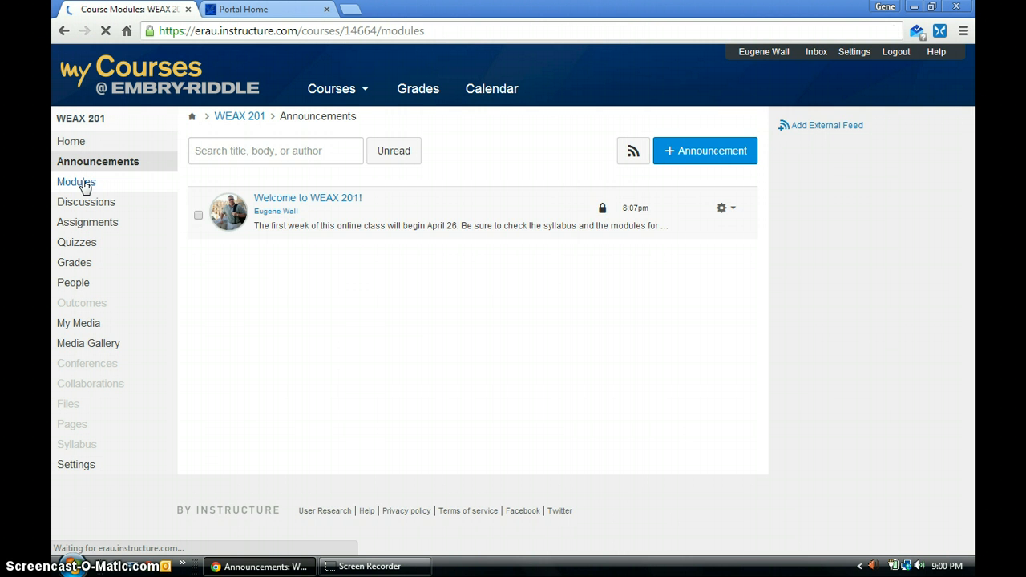
{"action": "left_click", "coordinate": [76, 182]}
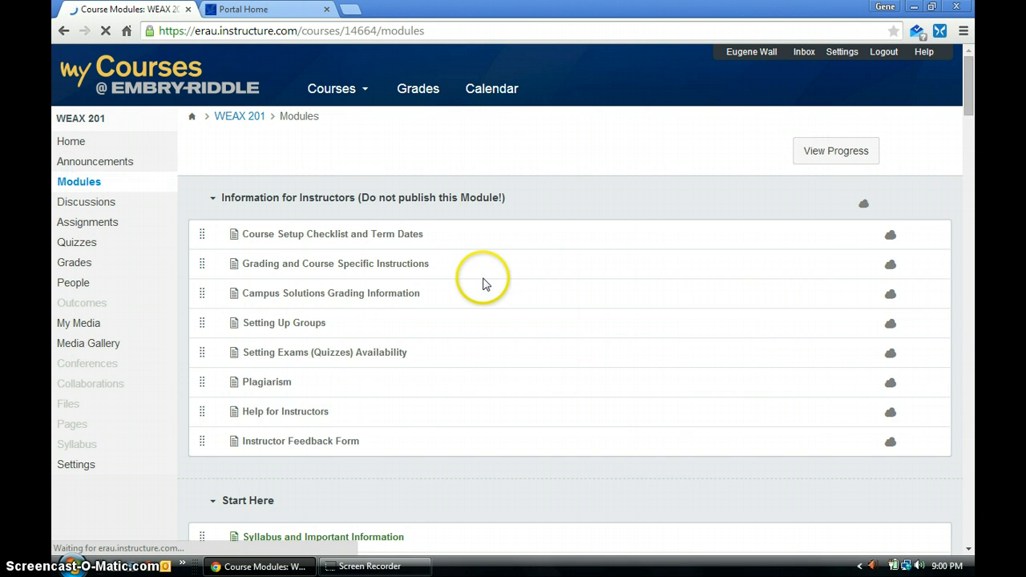
{"action": "scroll", "scroll_direction": "down", "scroll_amount": 3}
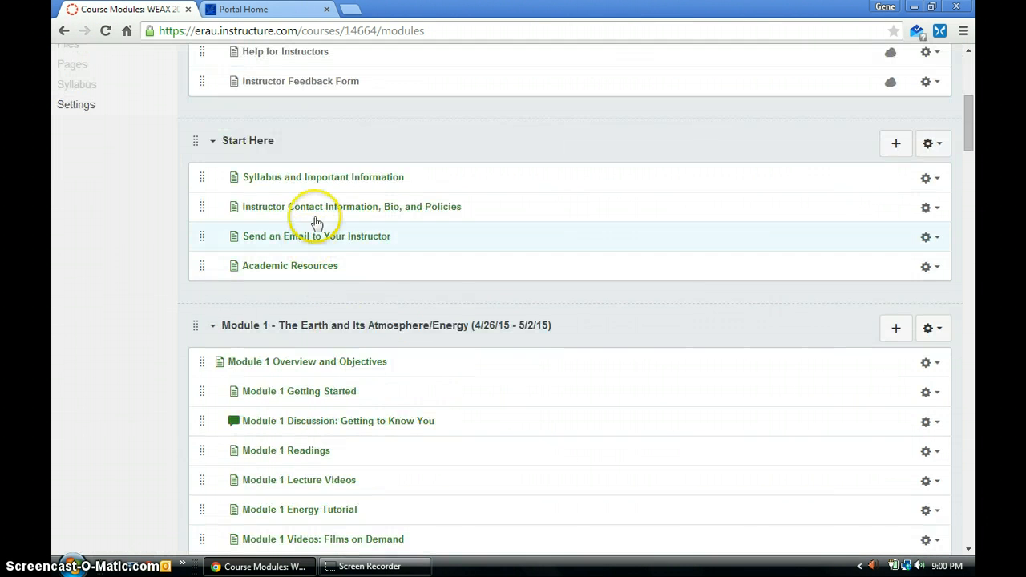
{"action": "scroll", "scroll_direction": "down", "scroll_amount": 3}
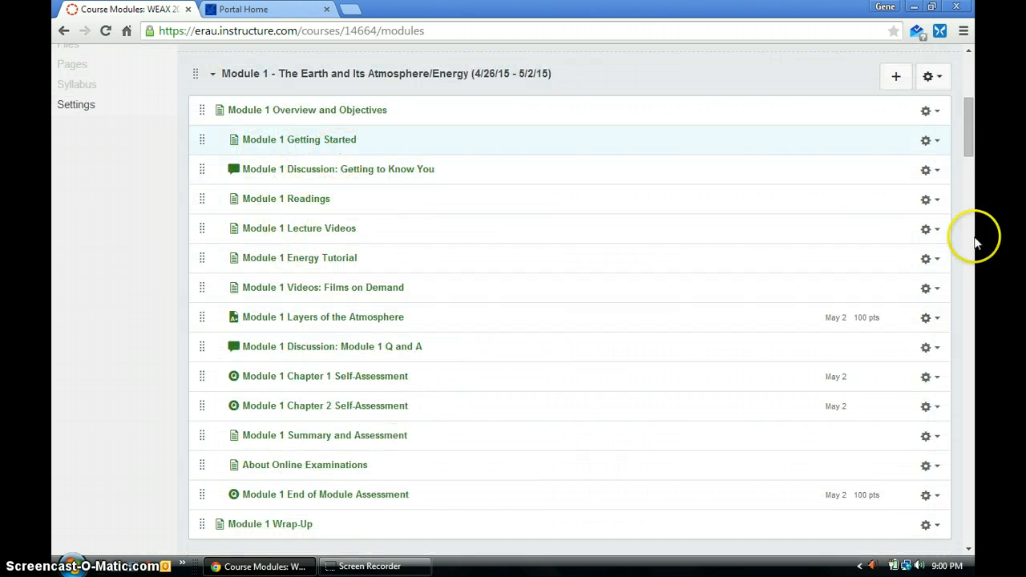
{"action": "scroll", "scroll_direction": "up", "scroll_amount": 3}
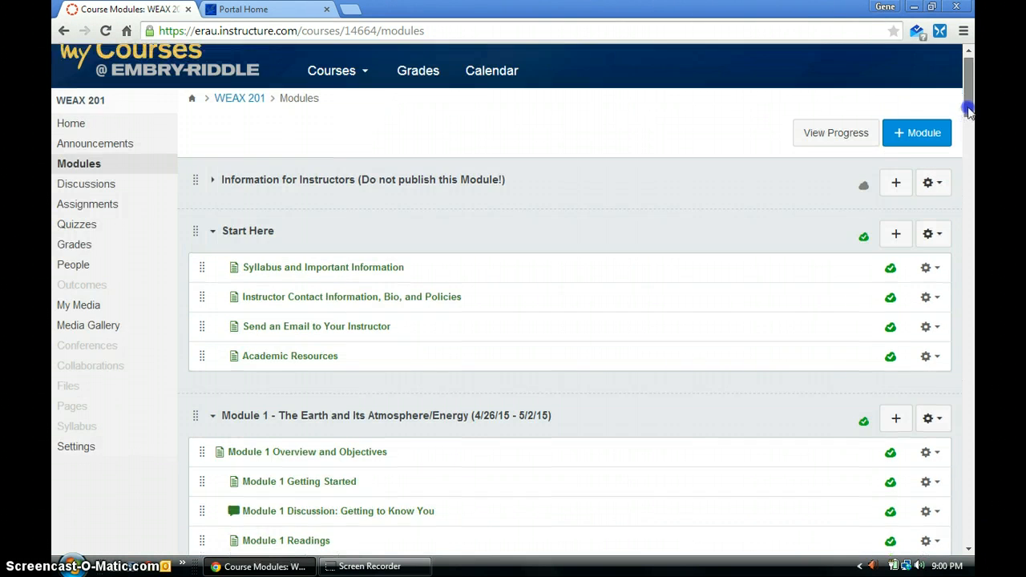
{"action": "scroll", "scroll_direction": "down", "scroll_amount": 3}
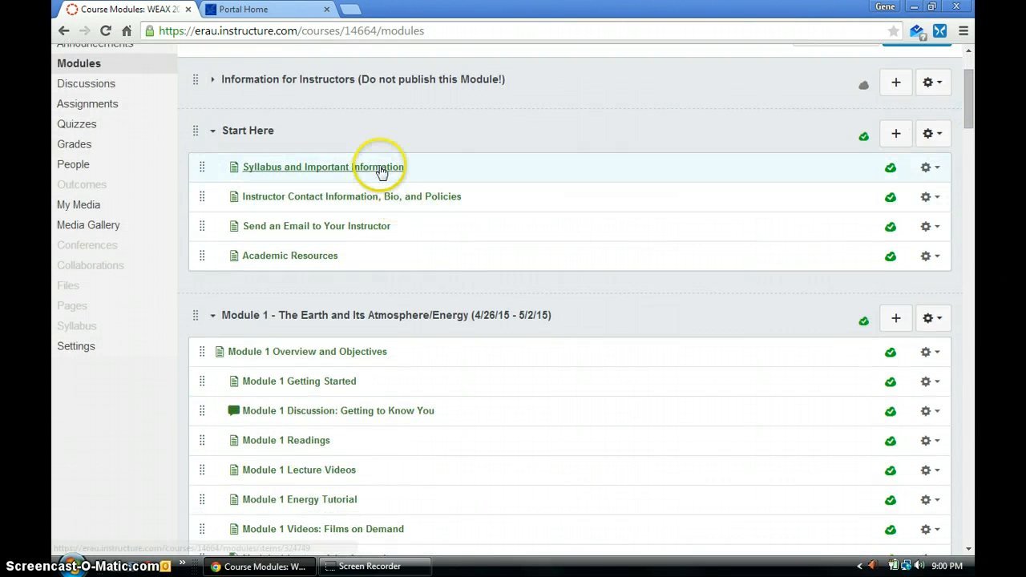
{"action": "mouse_move", "coordinate": [421, 169]}
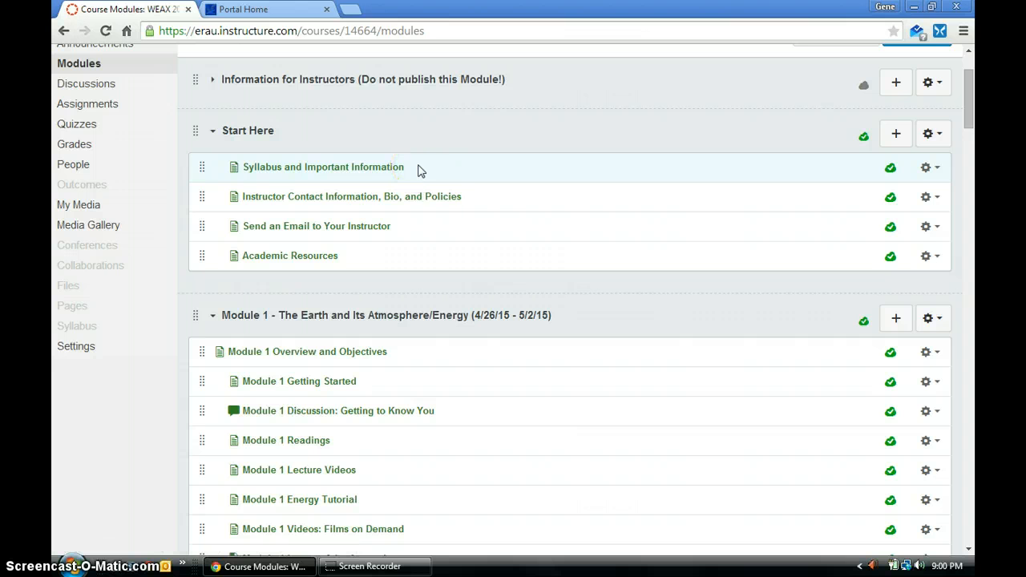
{"action": "mouse_move", "coordinate": [493, 201]}
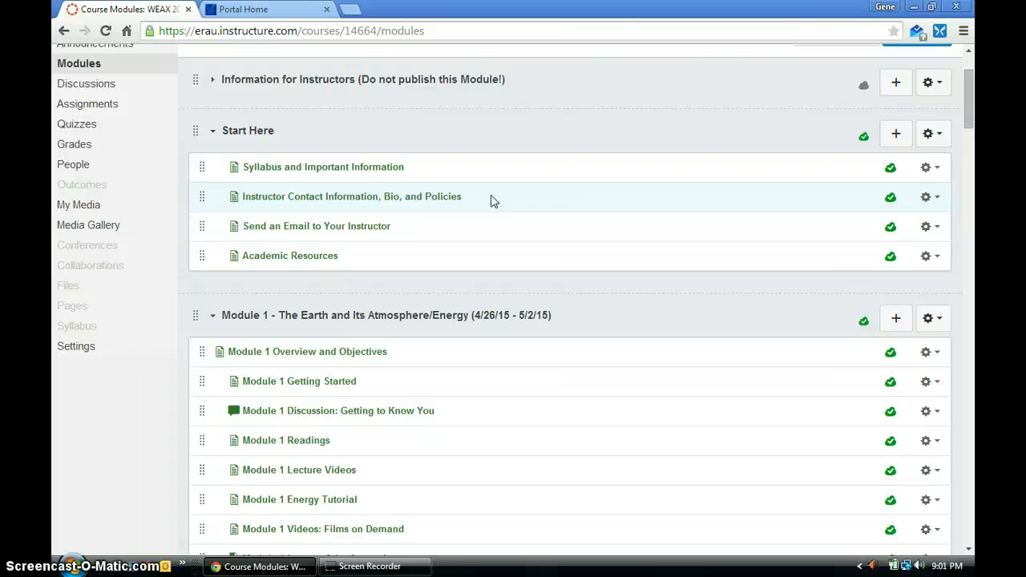
{"action": "scroll", "scroll_direction": "down", "scroll_amount": 3}
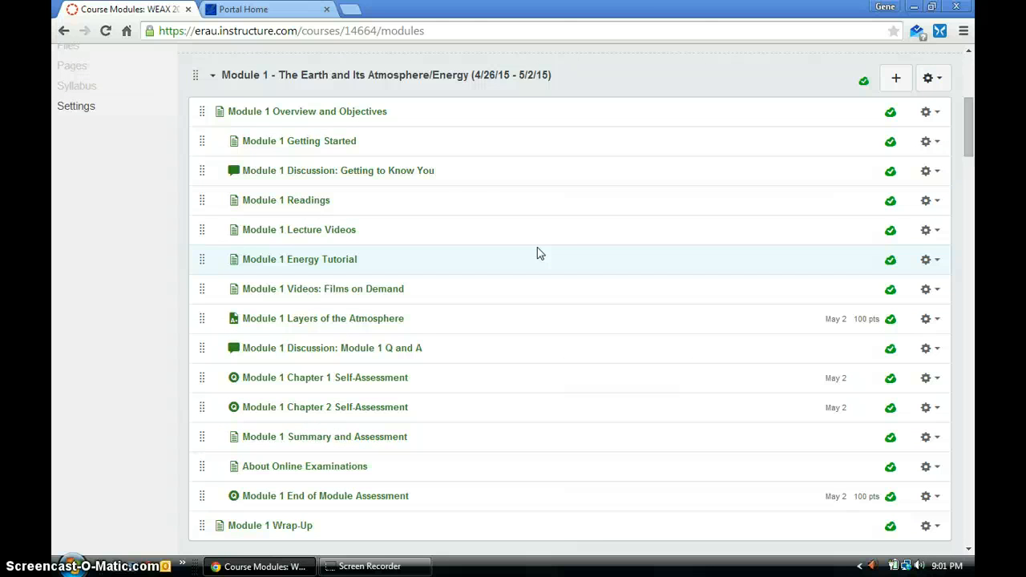
{"action": "mouse_move", "coordinate": [361, 170]}
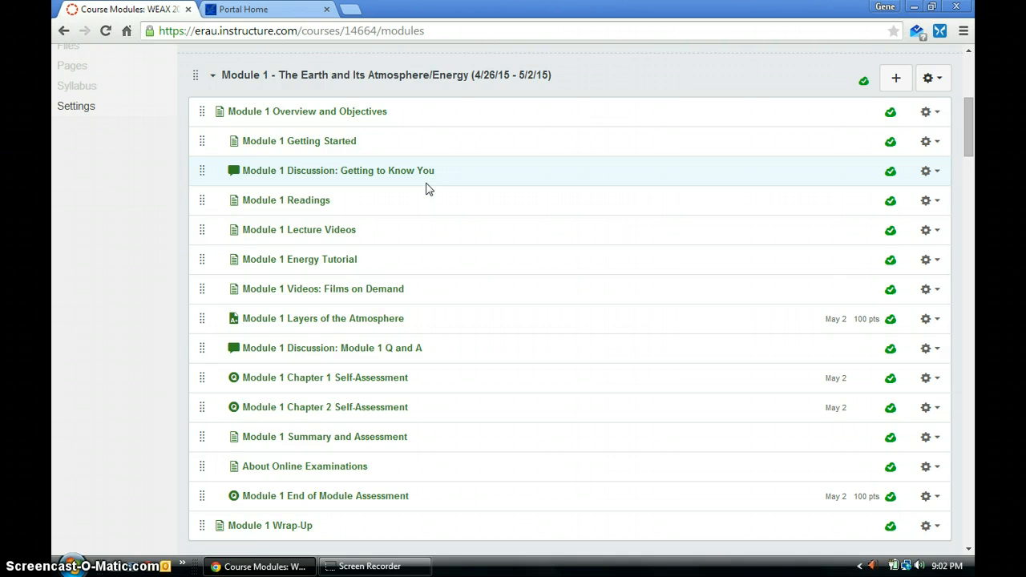
{"action": "mouse_move", "coordinate": [427, 244]}
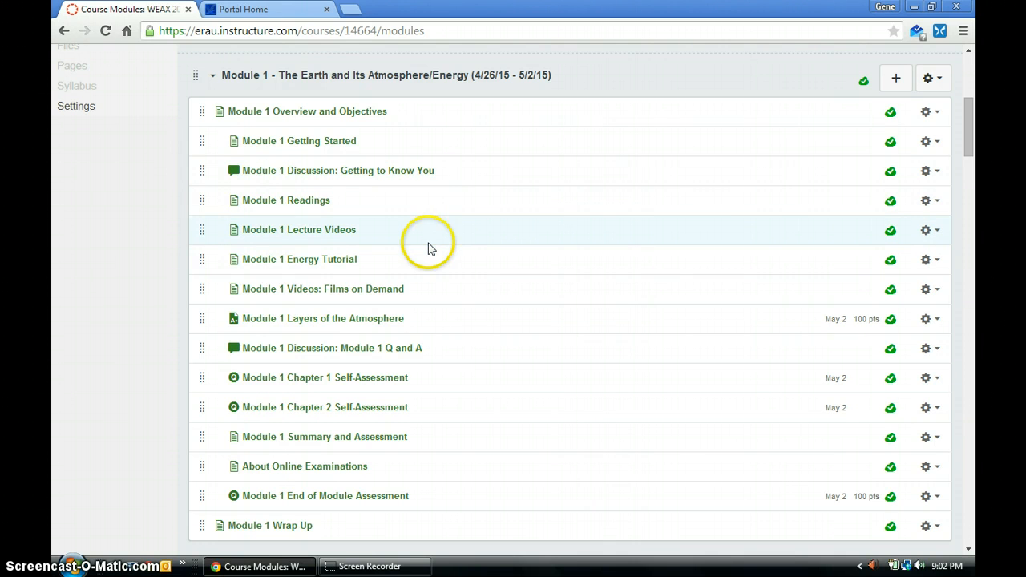
{"action": "mouse_move", "coordinate": [429, 249]}
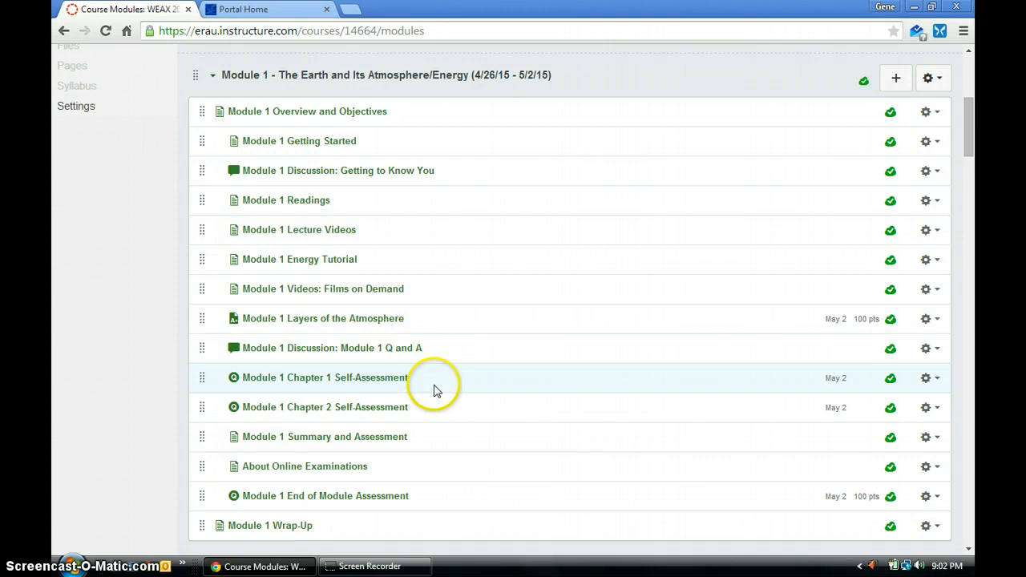
{"action": "mouse_move", "coordinate": [438, 391]}
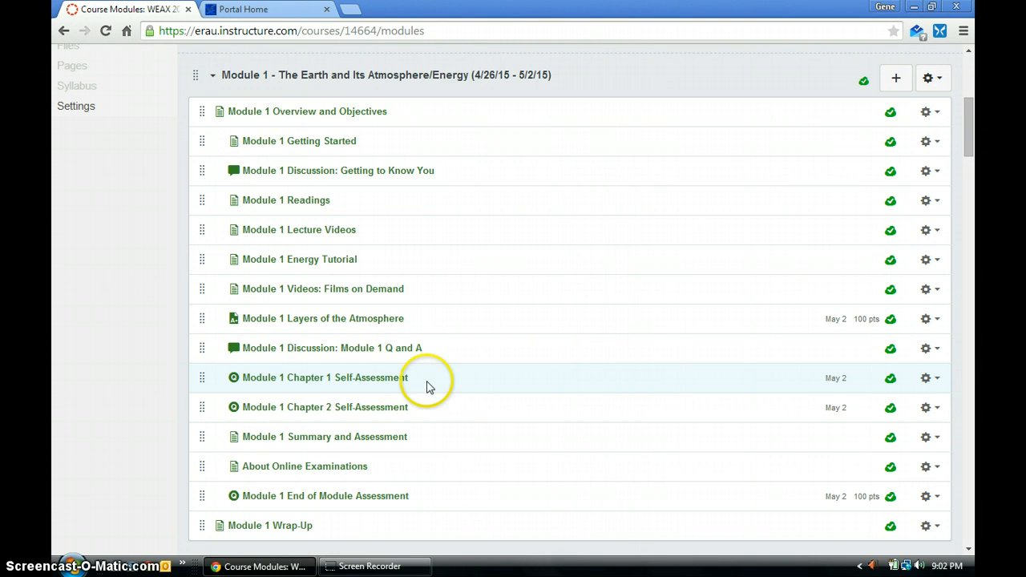
{"action": "mouse_move", "coordinate": [432, 408]}
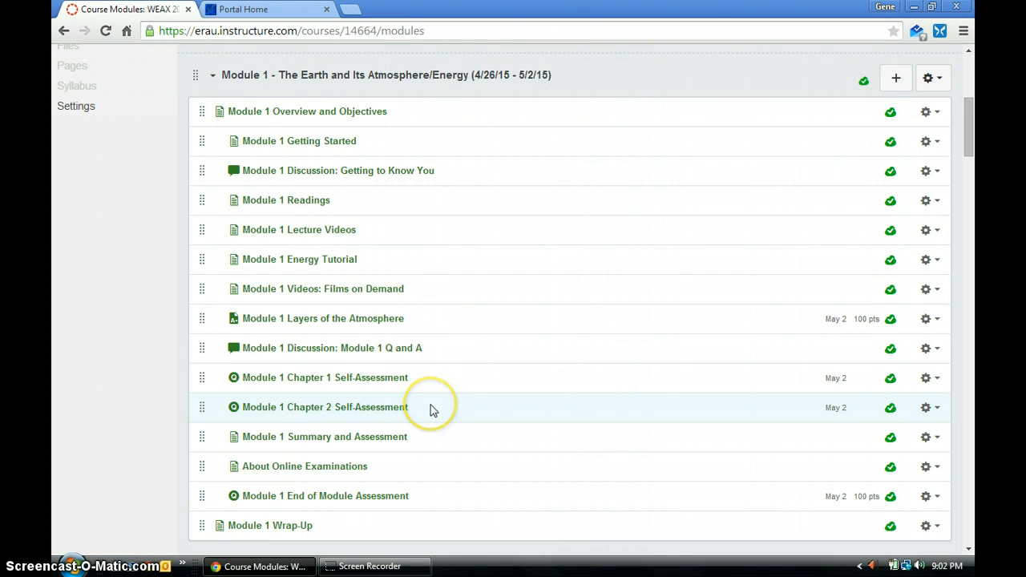
{"action": "mouse_move", "coordinate": [430, 408]}
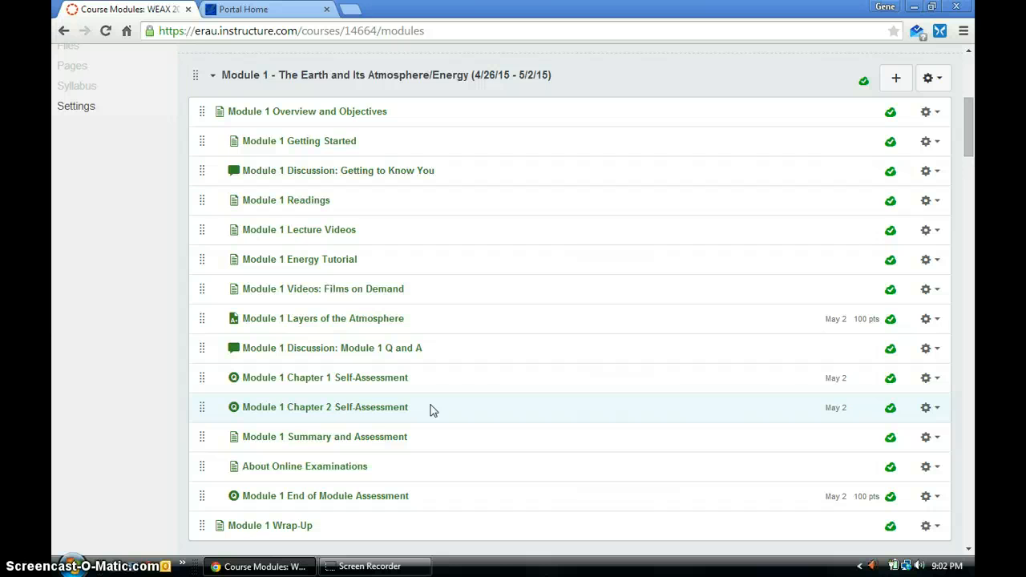
{"action": "mouse_move", "coordinate": [451, 501]}
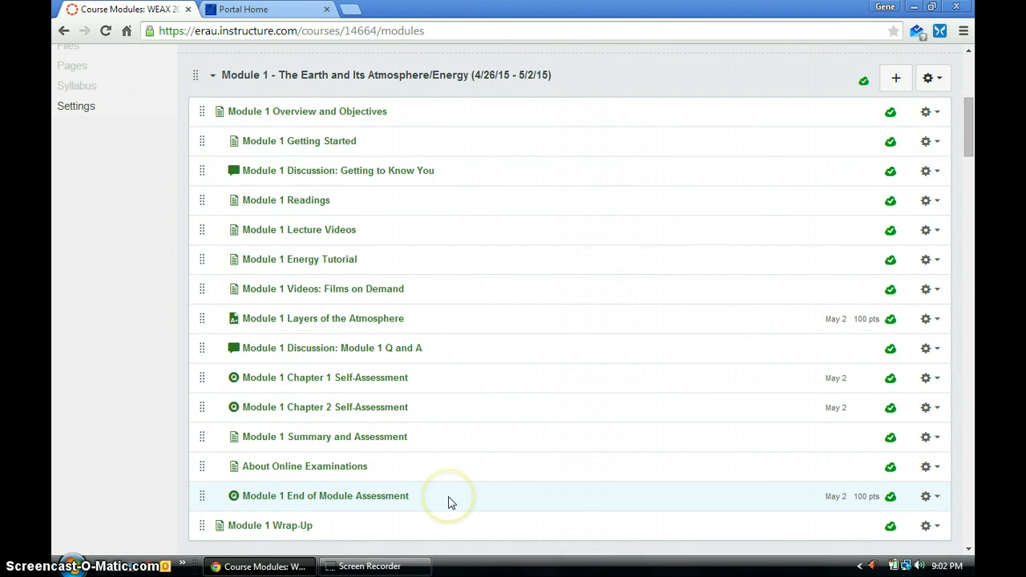
{"action": "mouse_move", "coordinate": [453, 497]}
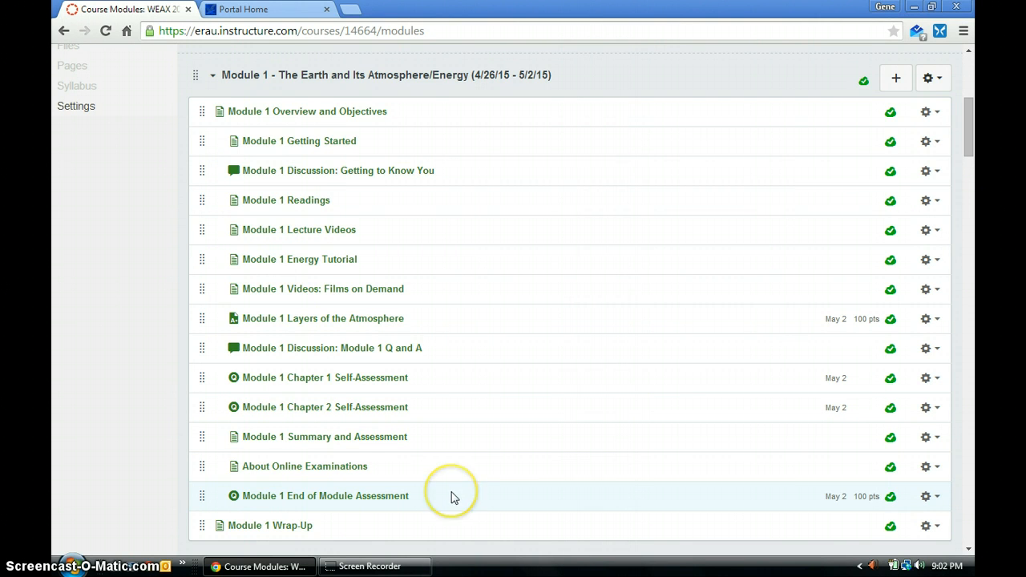